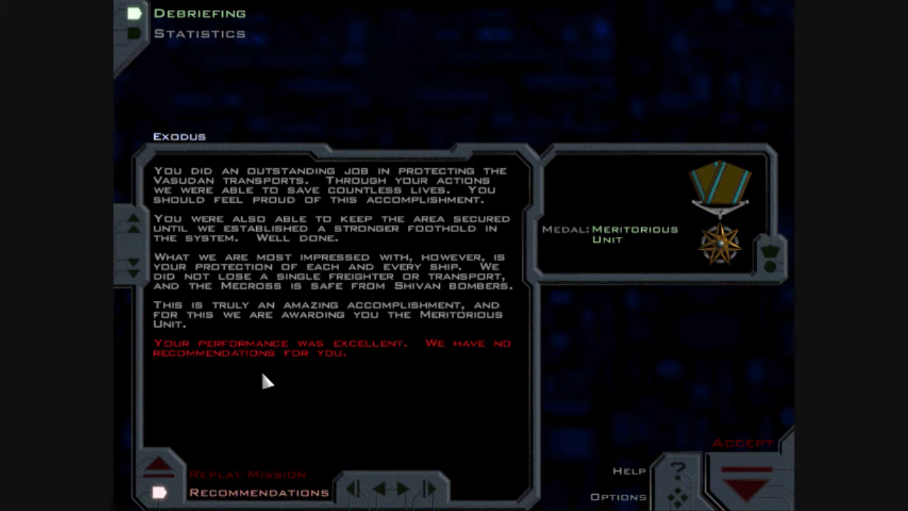
{"action": "mouse_move", "coordinate": [604, 106]}
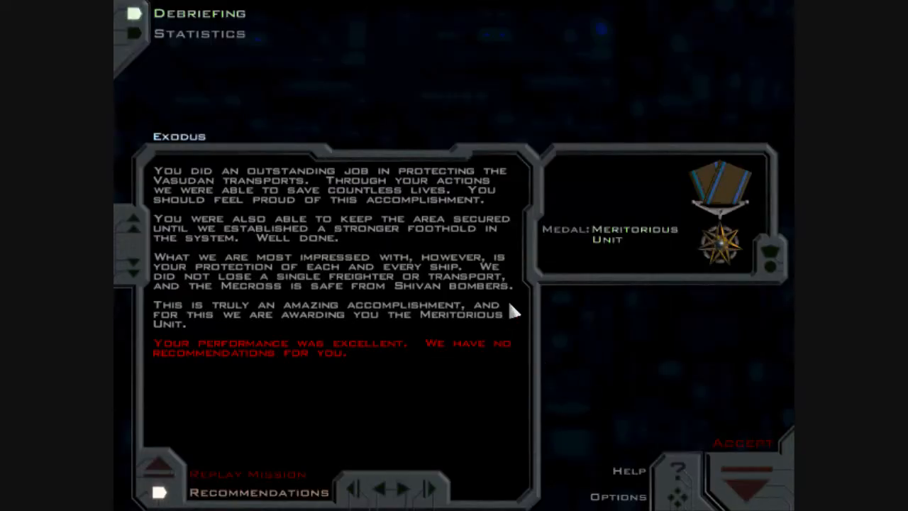
Step: Switch from the Exodus debriefing text to the Statistics view showing 18 kills
{"action": "left_click", "coordinate": [200, 34]}
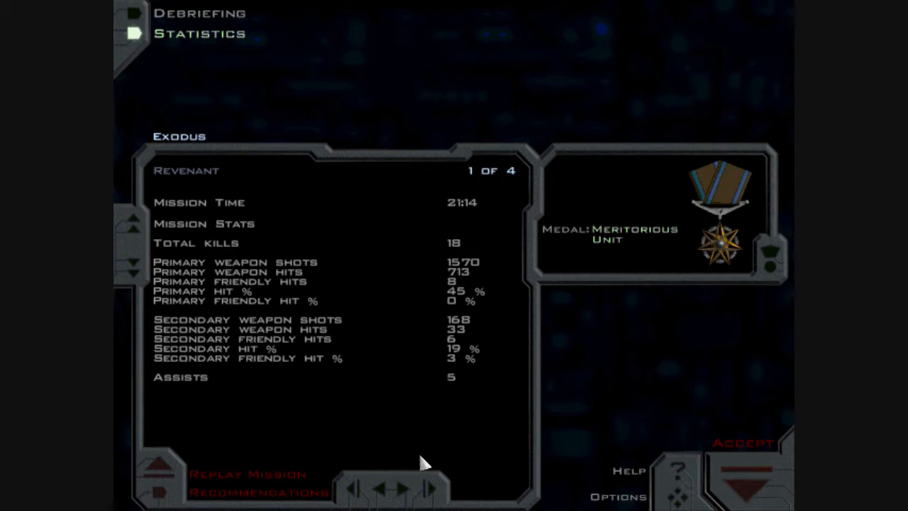
Step: Page forward through the statistics to the all-time kills by ship type
{"action": "left_click", "coordinate": [397, 490]}
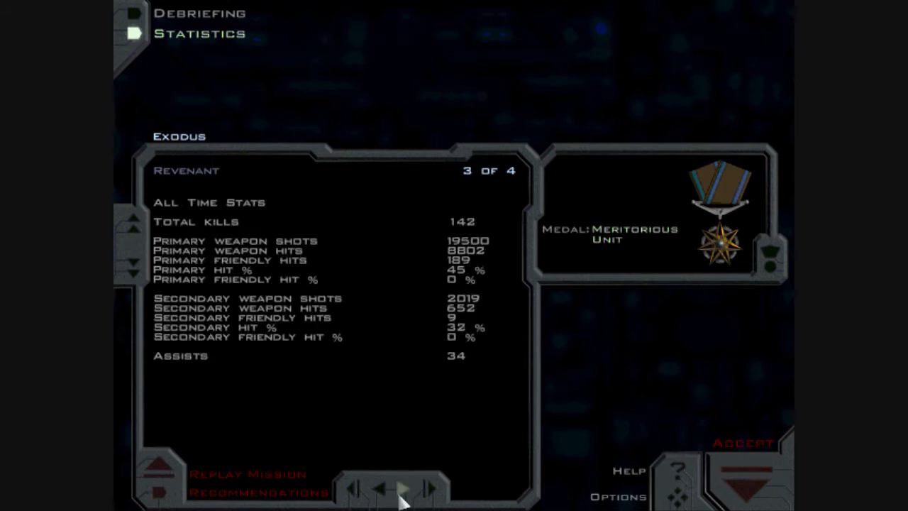
{"action": "left_click", "coordinate": [426, 488]}
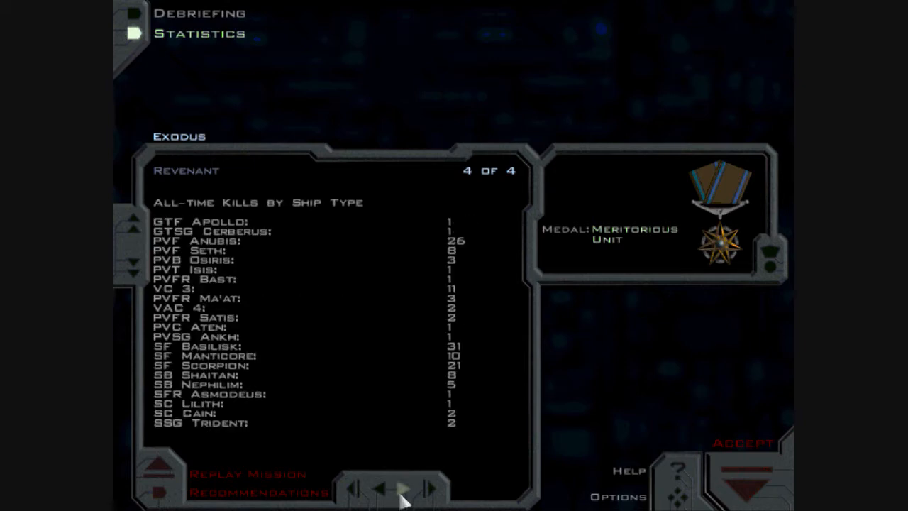
{"action": "mouse_move", "coordinate": [199, 48]}
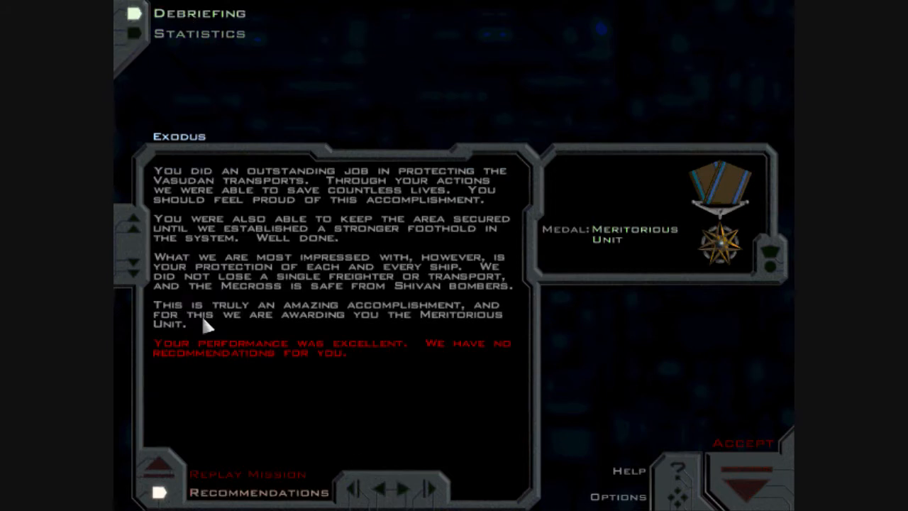
Step: Return to the first Exodus statistics page with mission time and 18 kills
{"action": "left_click", "coordinate": [198, 34]}
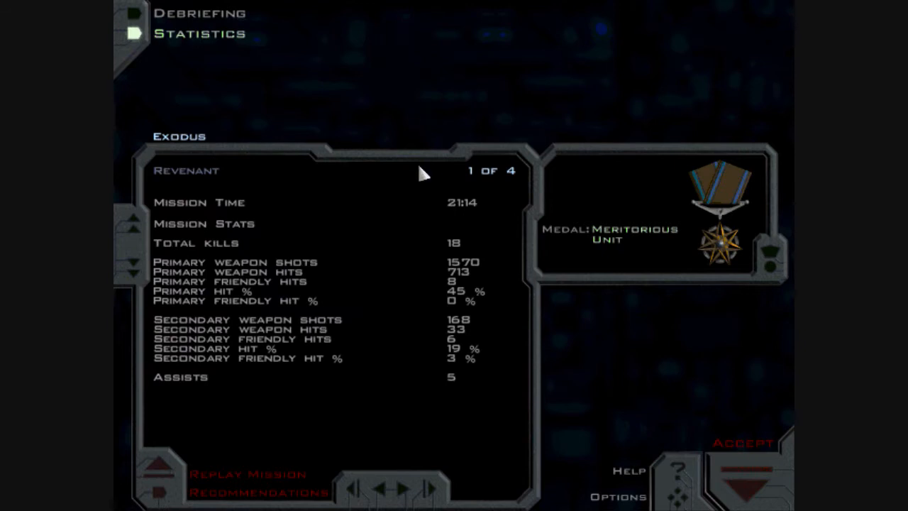
{"action": "mouse_move", "coordinate": [609, 376]}
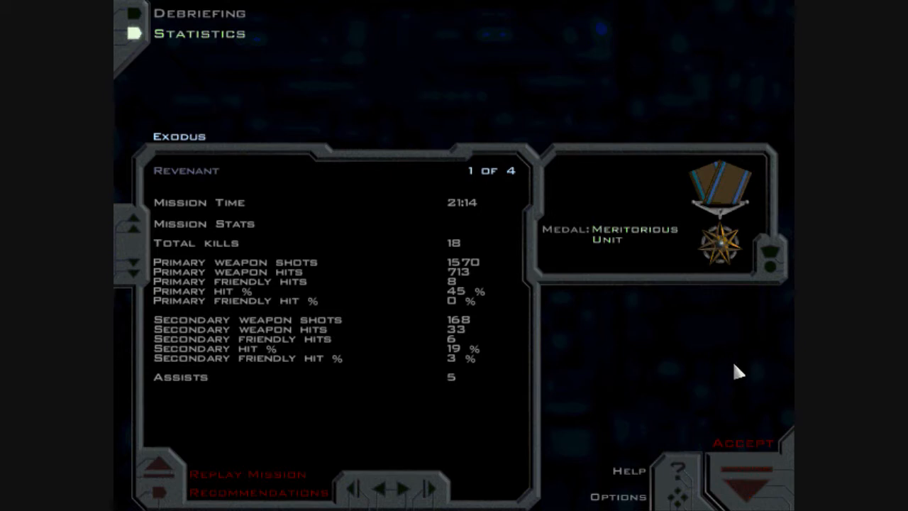
{"action": "mouse_move", "coordinate": [741, 369]}
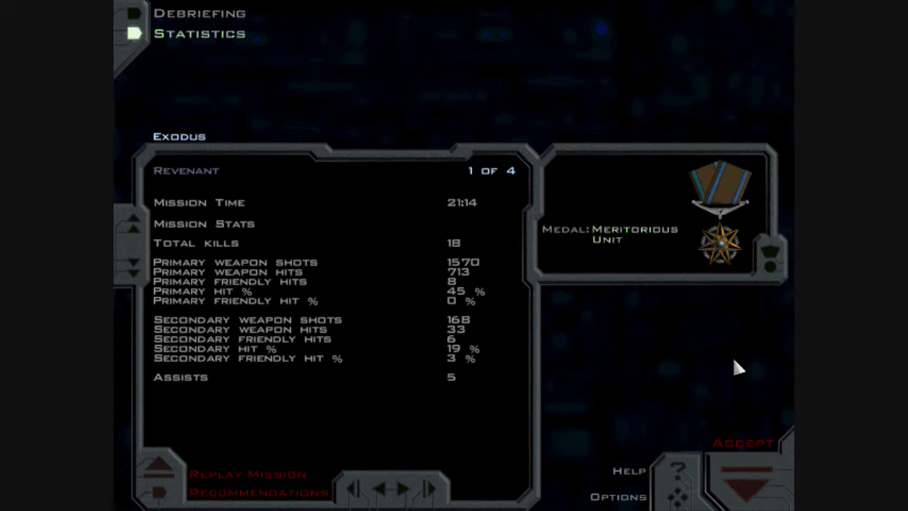
{"action": "mouse_move", "coordinate": [731, 357]}
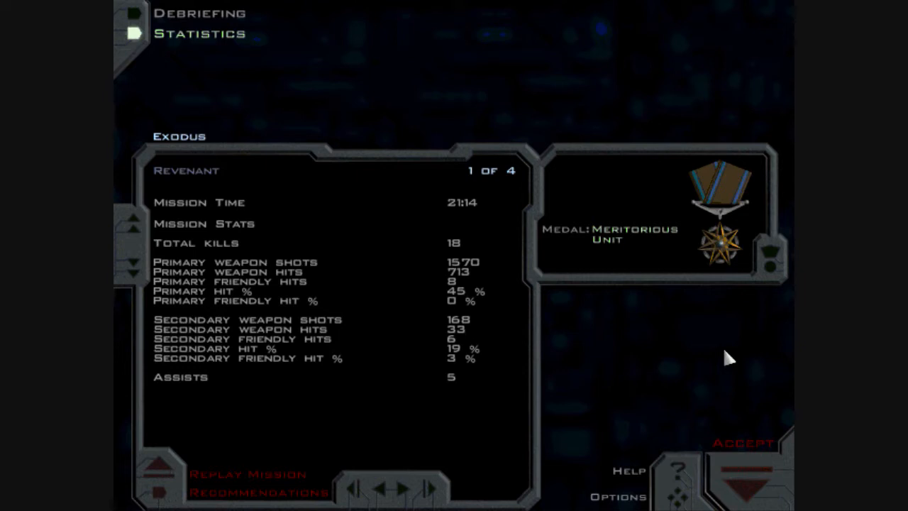
{"action": "mouse_move", "coordinate": [667, 334]}
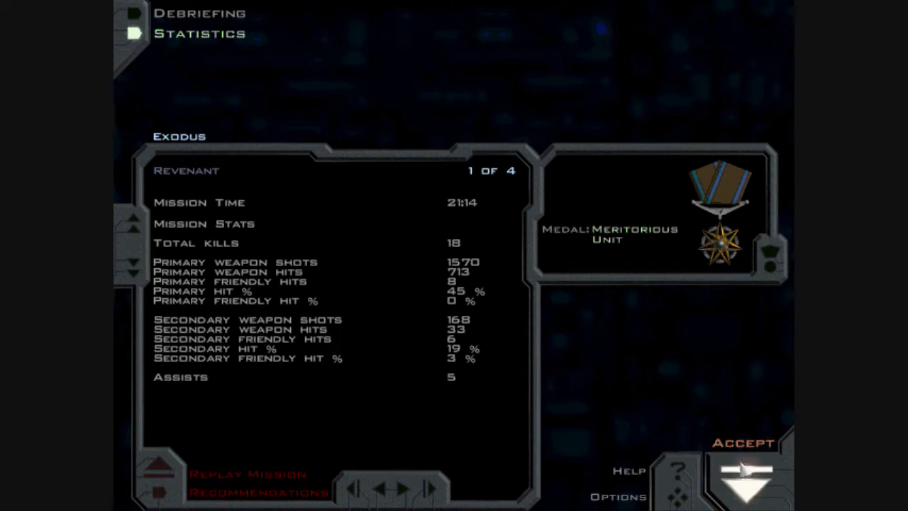
Step: Accept the Exodus results and enter the Last Hope mission briefing
{"action": "left_click", "coordinate": [741, 465]}
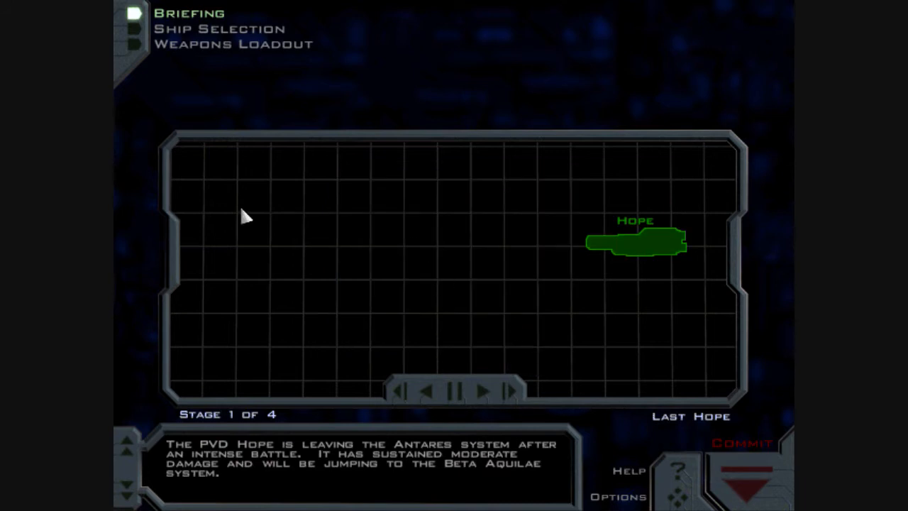
{"action": "mouse_move", "coordinate": [291, 216]}
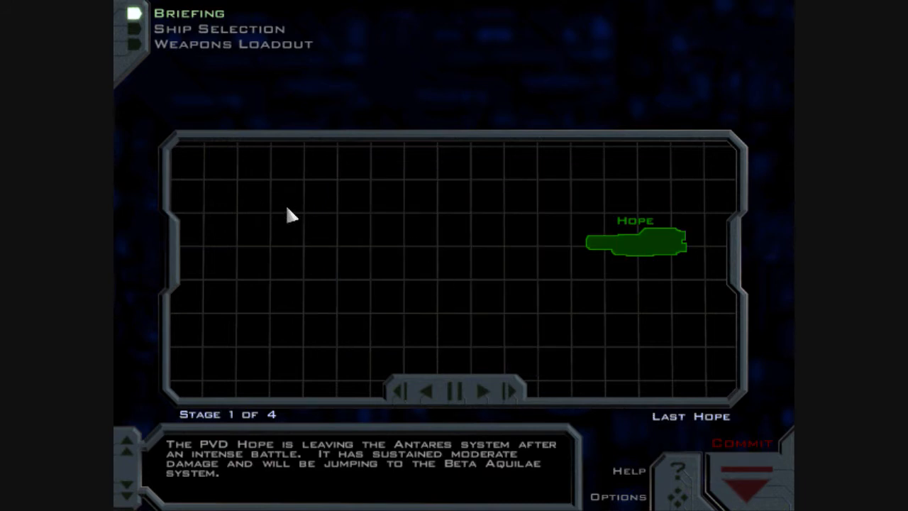
{"action": "mouse_move", "coordinate": [307, 229]}
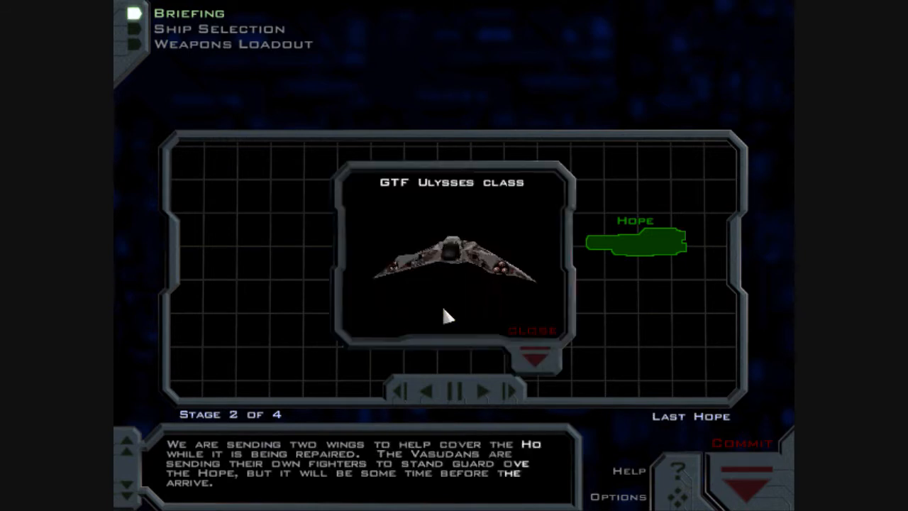
Step: Advance the Last Hope briefing to stage 3 with Alpha and Beta wings guarding the Hope
{"action": "left_click", "coordinate": [534, 332]}
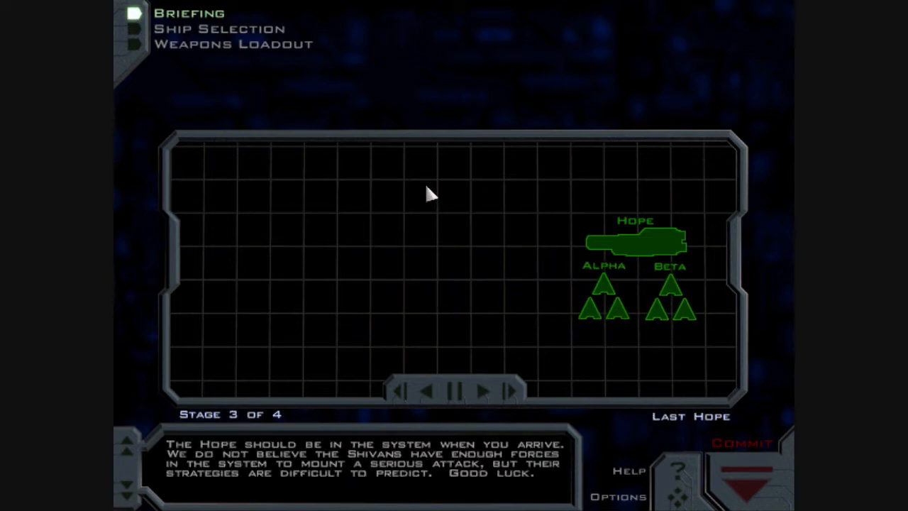
{"action": "mouse_move", "coordinate": [433, 244]}
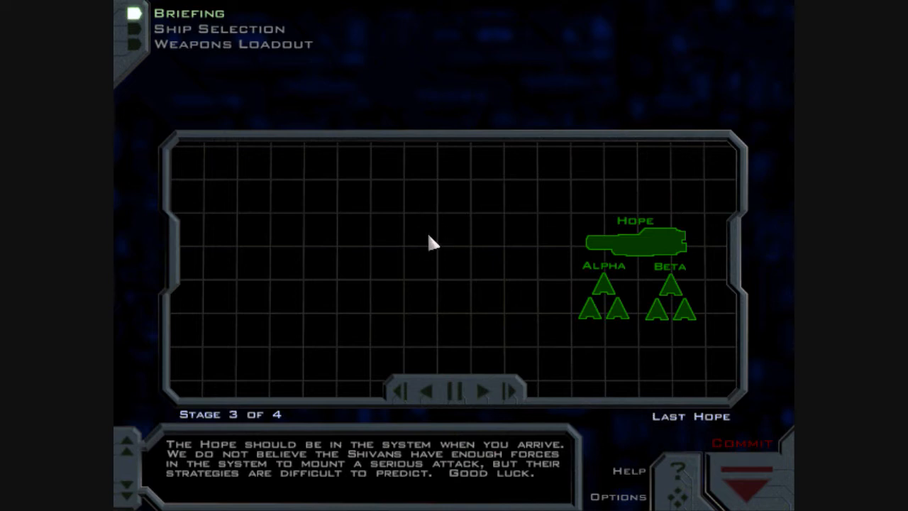
{"action": "mouse_move", "coordinate": [433, 238]}
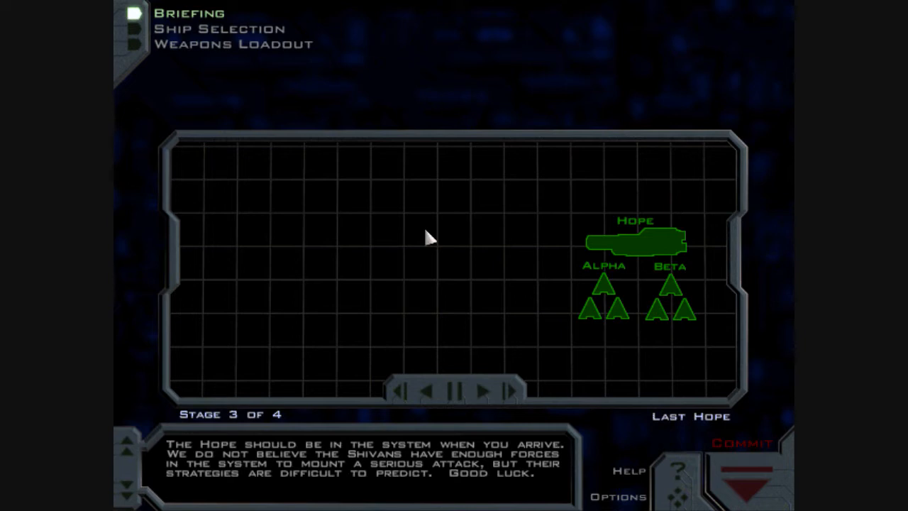
{"action": "left_click", "coordinate": [220, 28]}
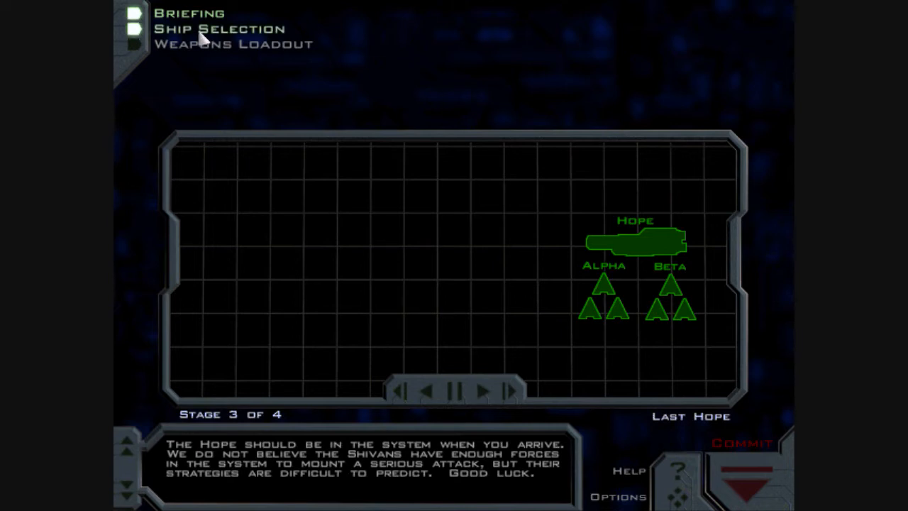
Step: Review Alpha 1's weapons loadout and commit it to launch the Last Hope mission
{"action": "left_click", "coordinate": [218, 28]}
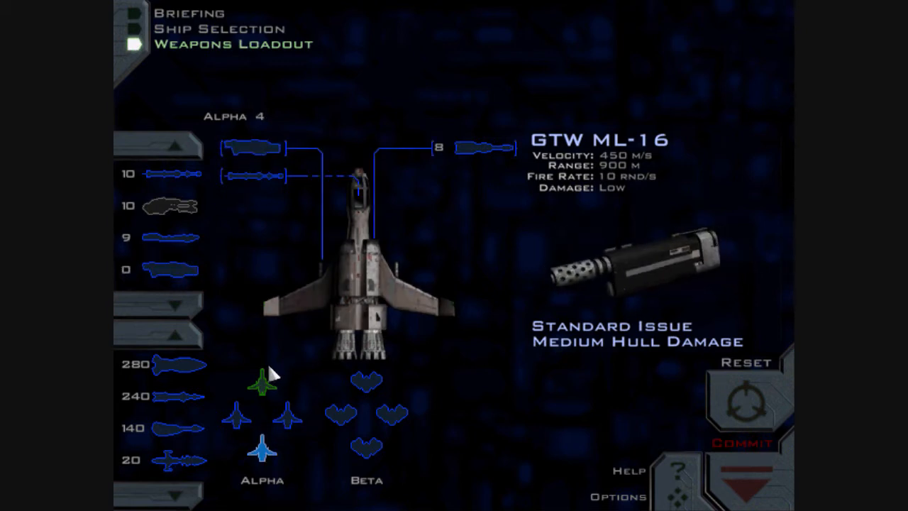
{"action": "left_click", "coordinate": [261, 451]}
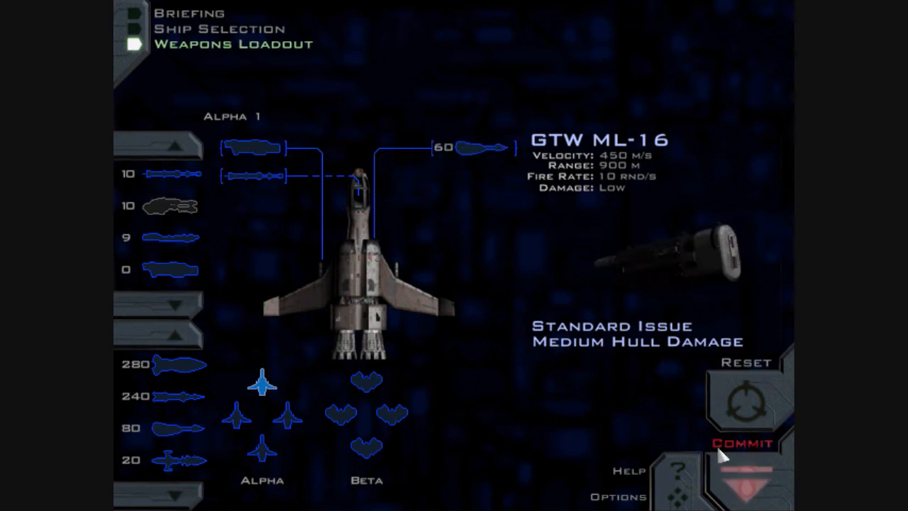
{"action": "left_click", "coordinate": [739, 442]}
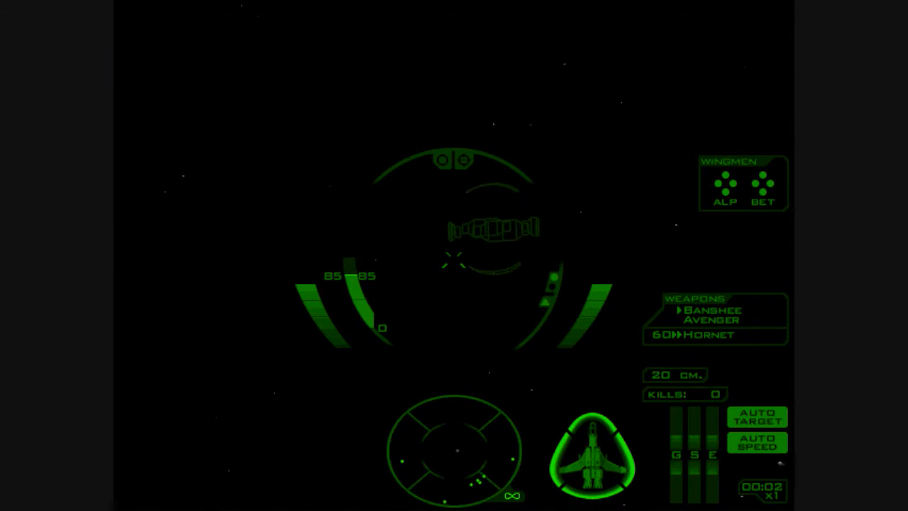